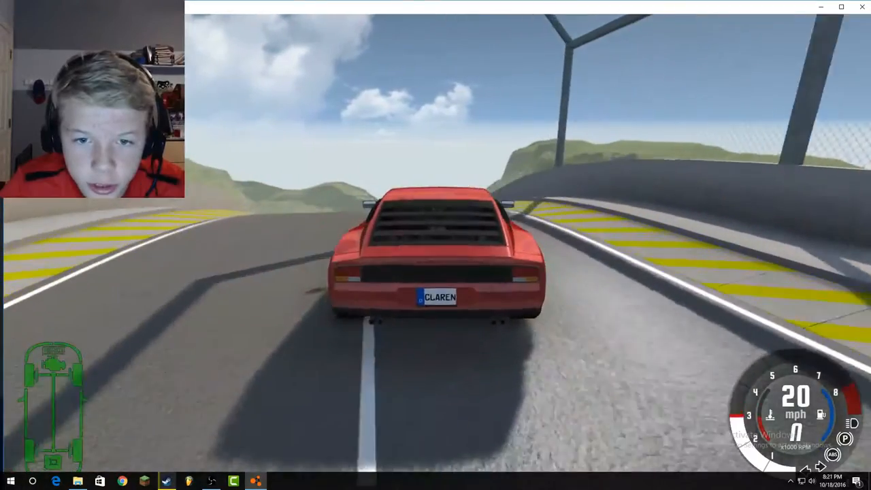
Hold the throttle to accelerate the red car along the straight toward the ramp, reaching about 70 mph
key("w")
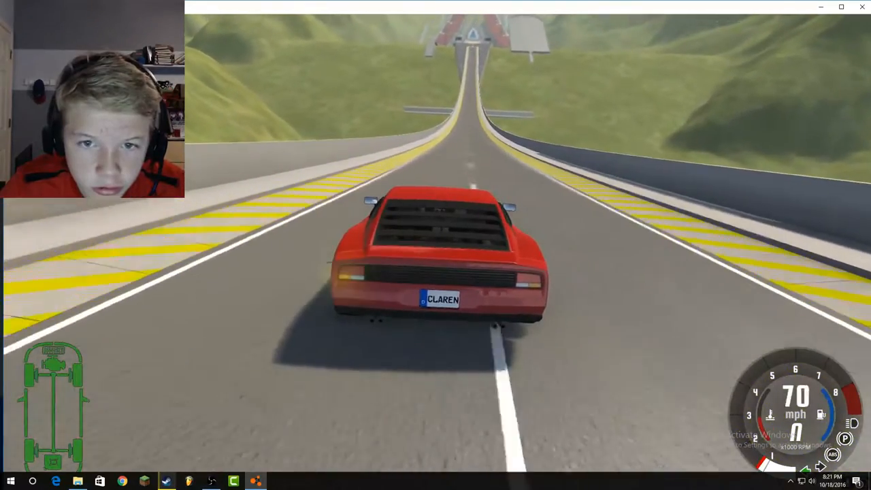
key("w")
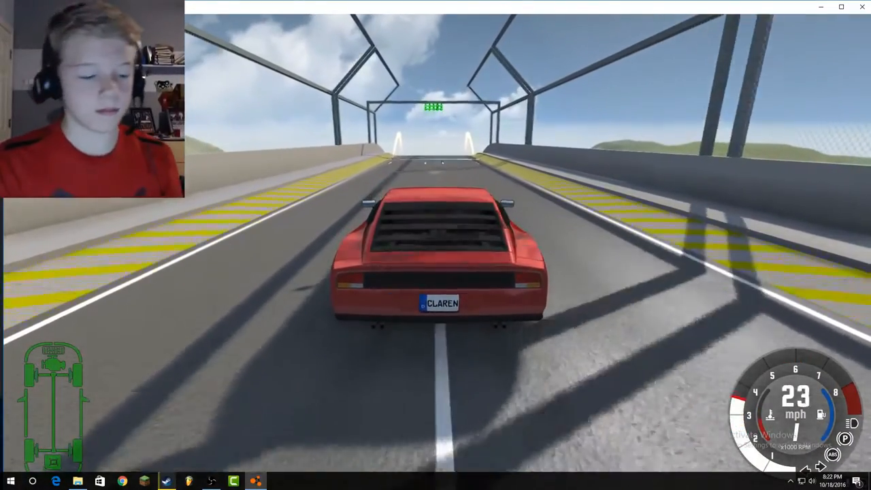
Throttle up across the bridge, raising the car's speed from about 23 to 43 mph
key("w")
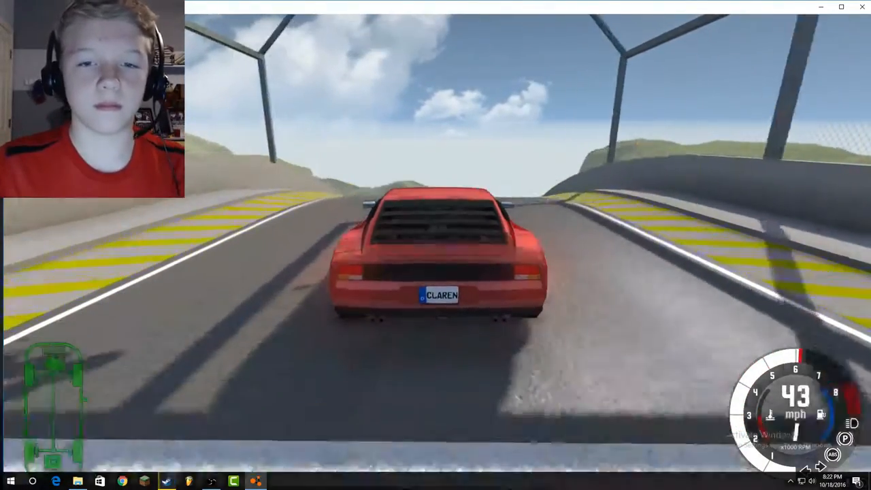